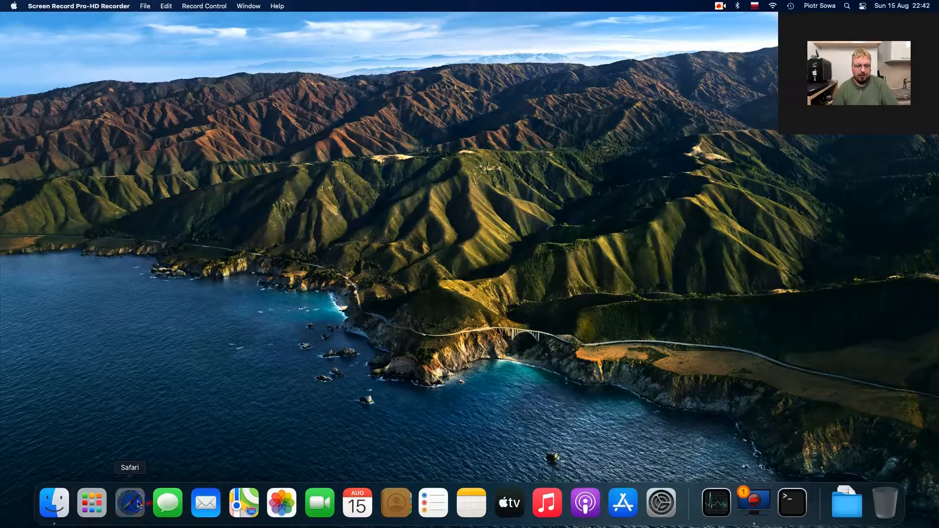
Step: Launch Safari from the Dock to show the AMD vs NVIDIA GPU-computing blog post
left_click(130, 503)
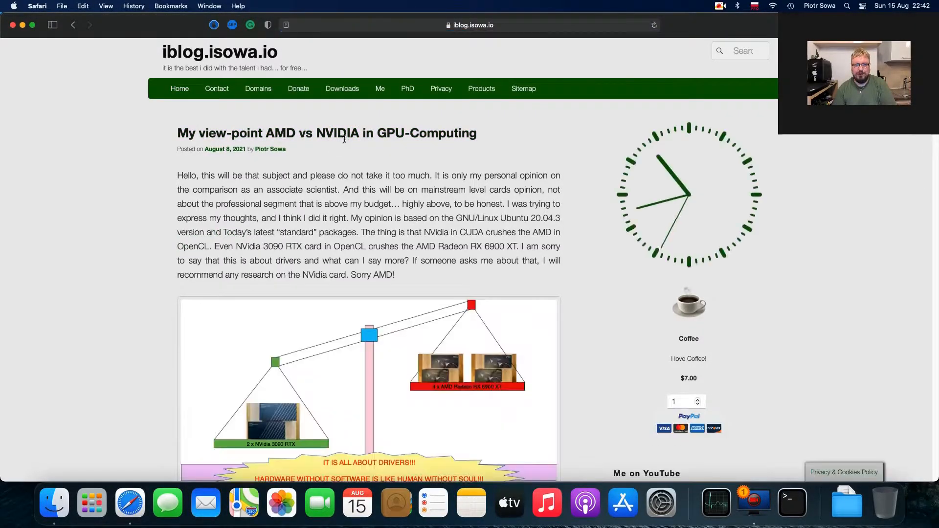
scroll("down", 3)
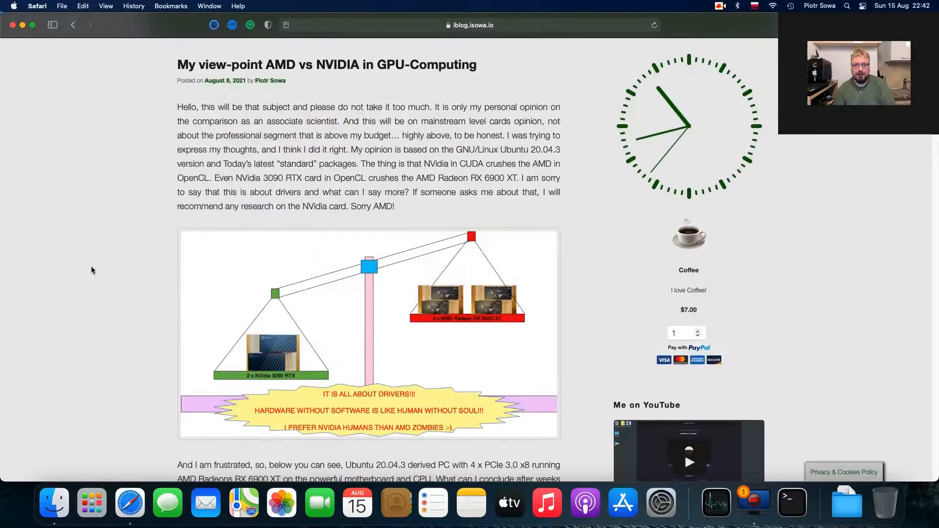
mouse_move(147, 304)
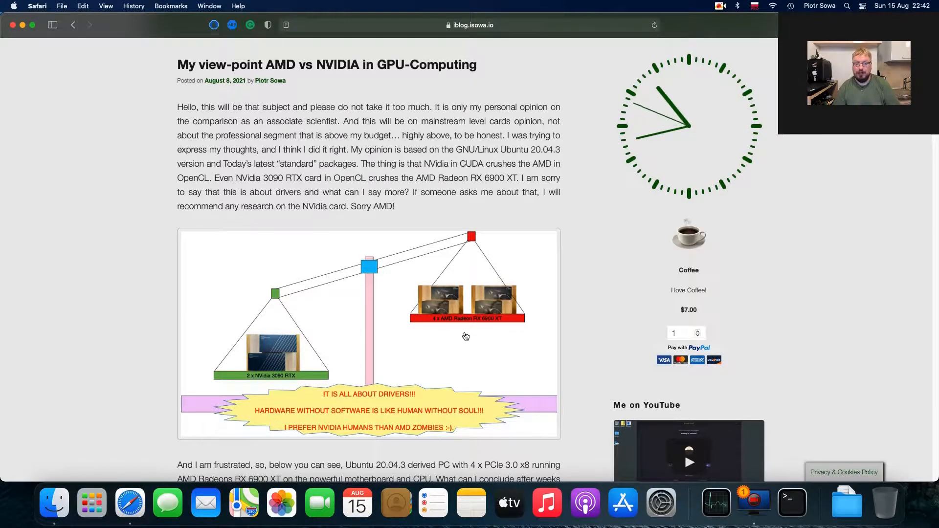
mouse_move(471, 338)
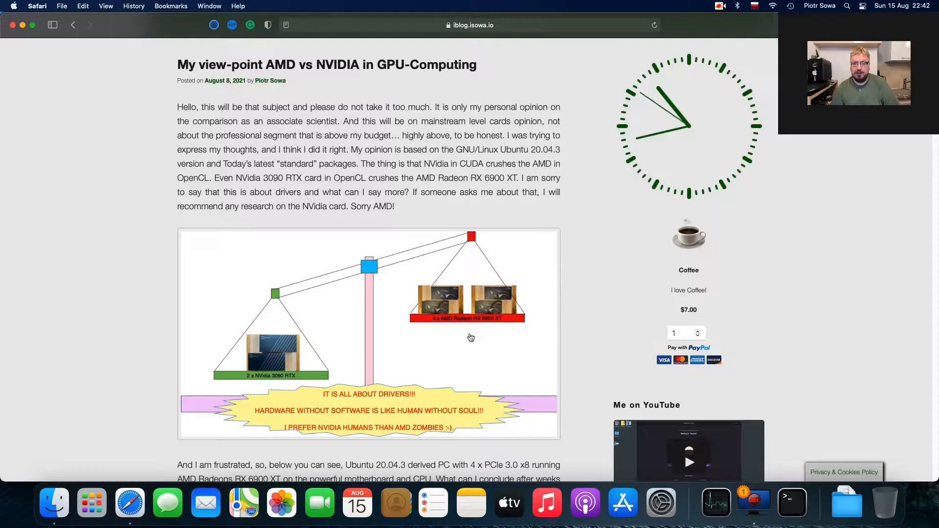
mouse_move(473, 337)
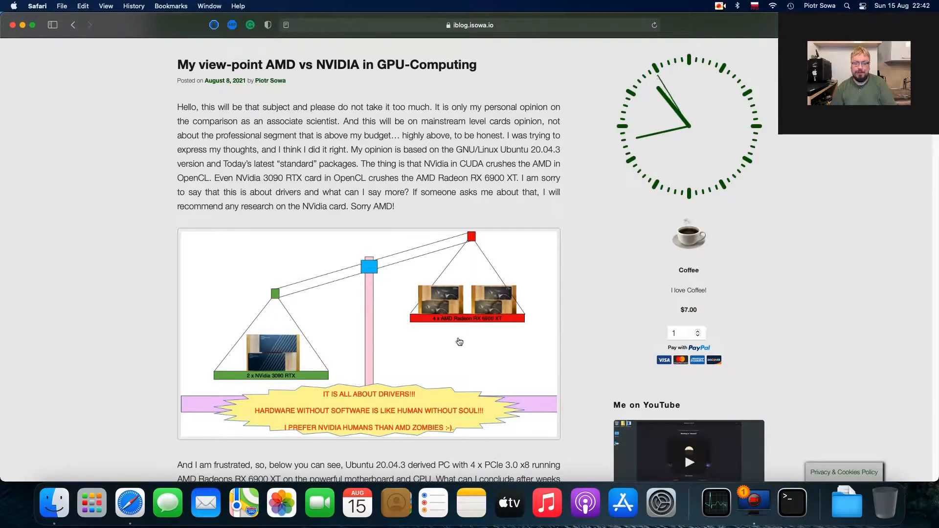
scroll("down", 3)
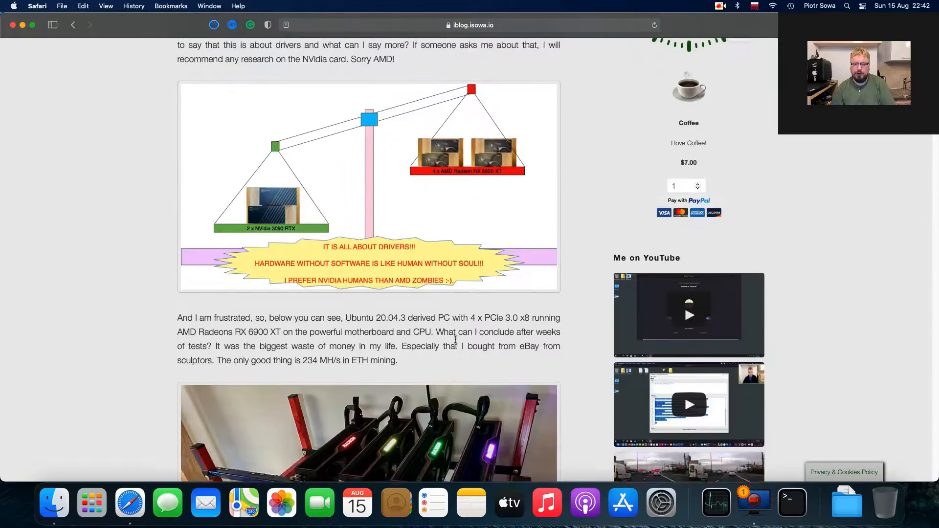
scroll("down", 3)
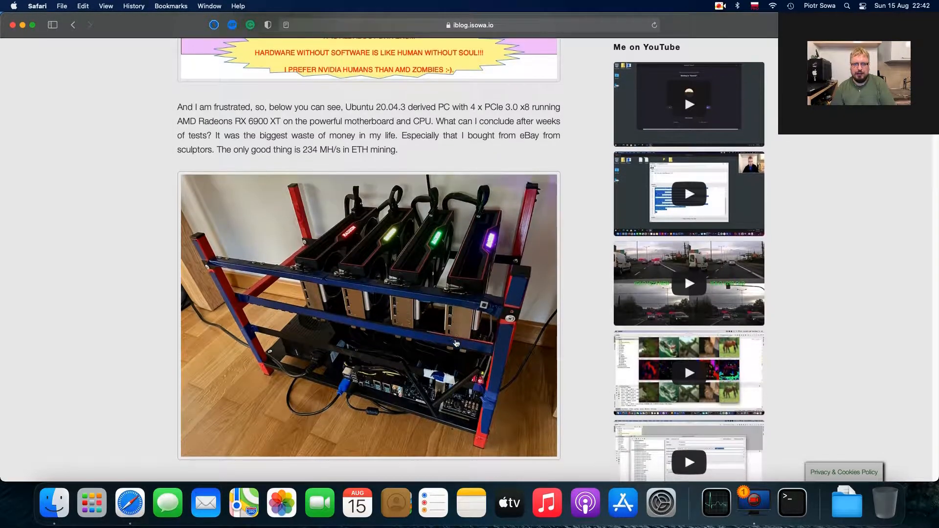
scroll("down", 3)
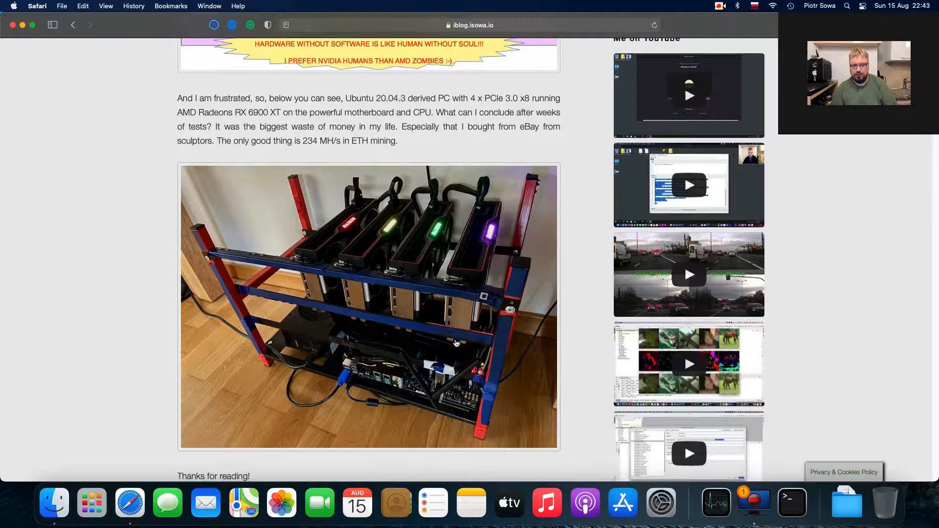
scroll("down", 3)
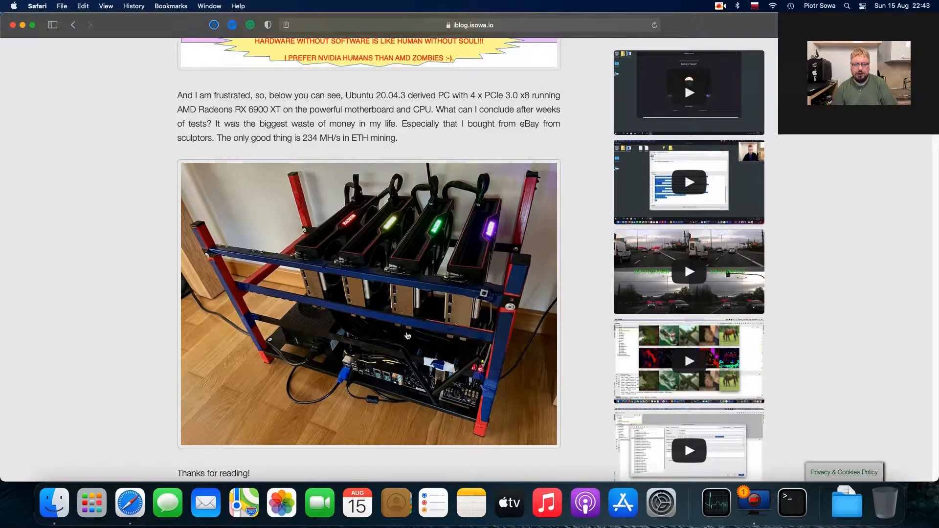
mouse_move(389, 335)
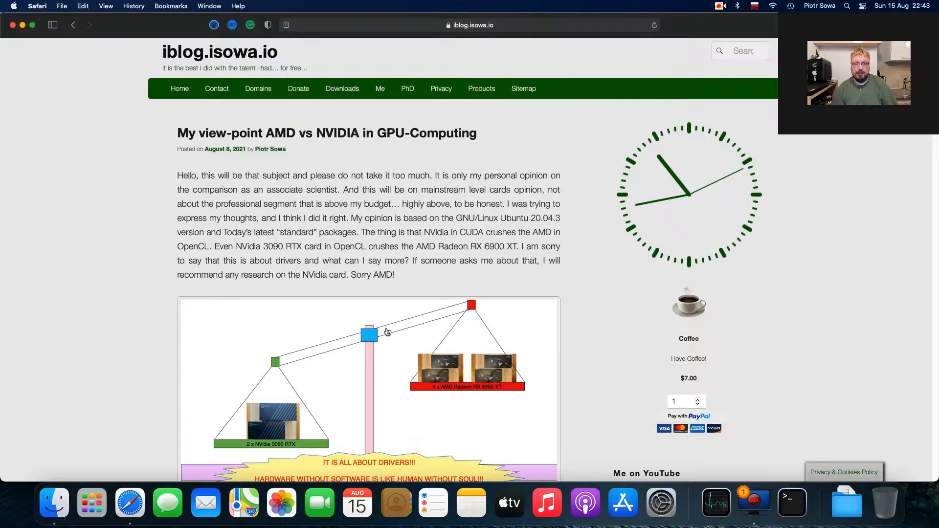
mouse_move(801, 511)
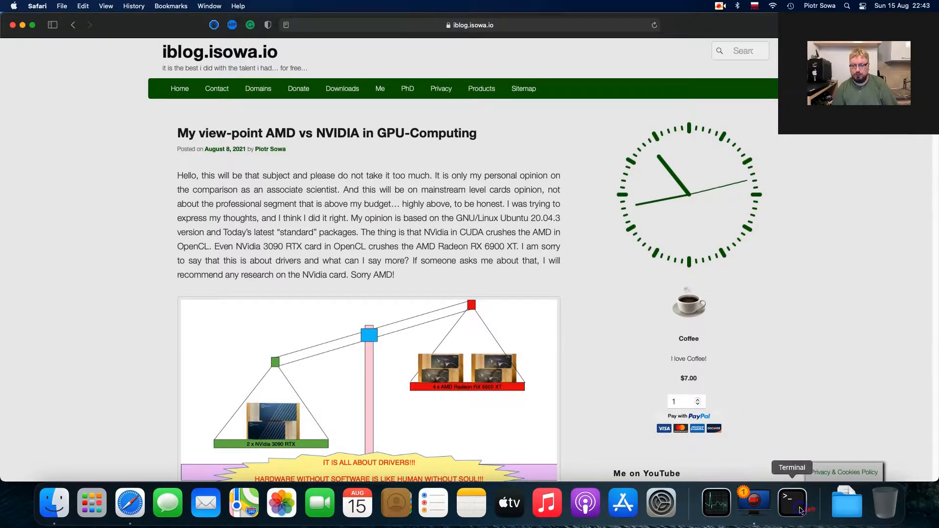
Step: In Terminal, enter the darknet detector train command for yolov4-tiny on GPUs 1,2,3,4
left_click(791, 503)
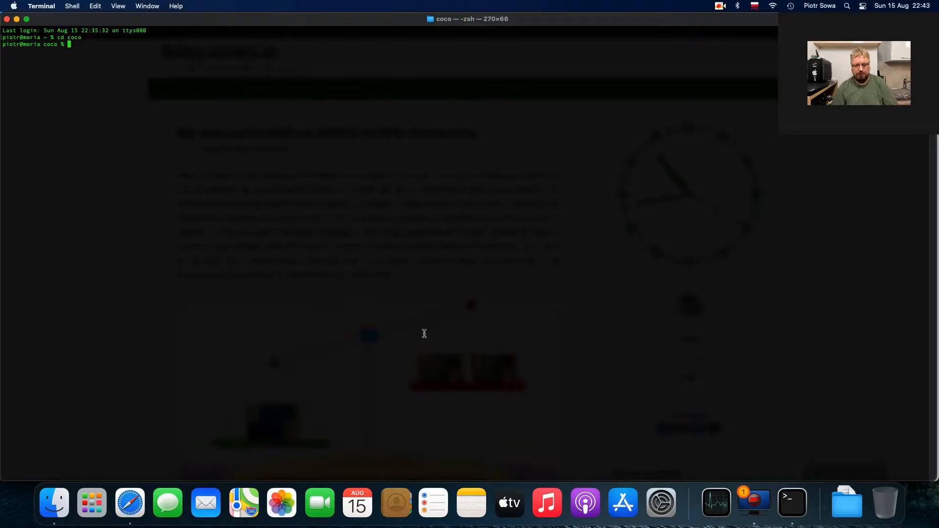
type("../github/sowson/darknet/darknet detector train coco.data yolov4-tiny.cfg backup/yolov4-tiny.backup -gpus 1,2,3,4")
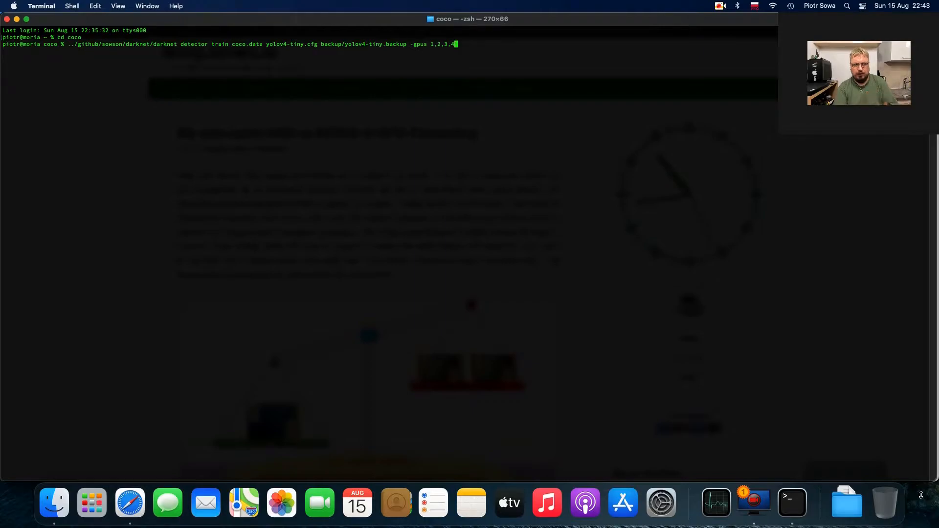
Step: Run the yolov4-tiny training and view the four Radeon RX 6900 XT GPUs in Activity Monitor
key("Return")
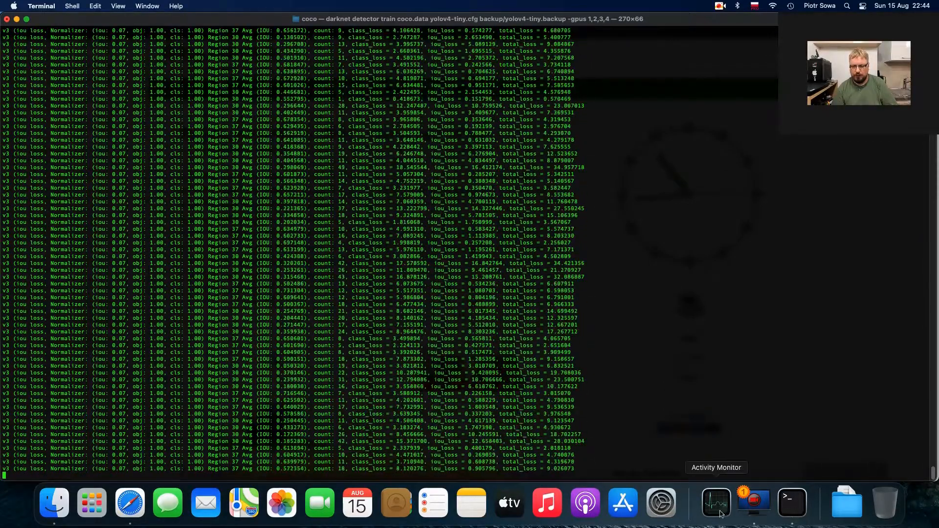
left_click(716, 503)
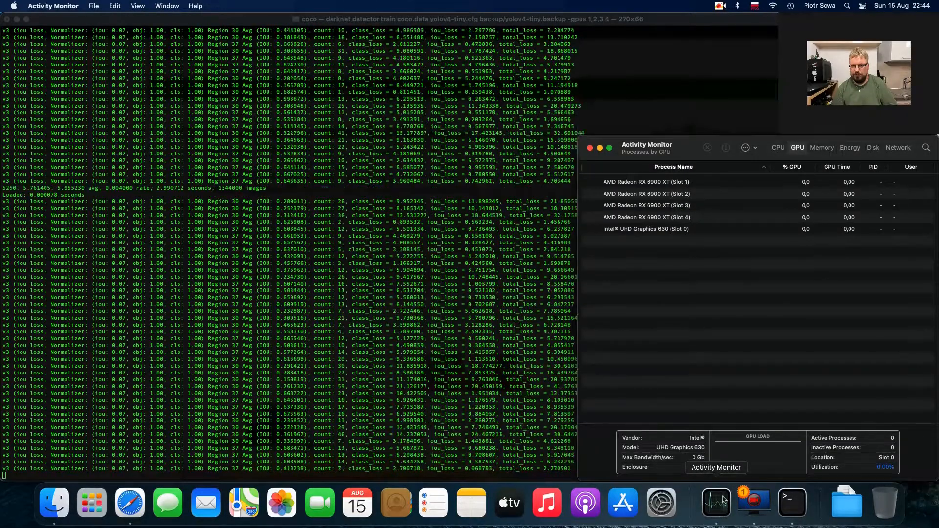